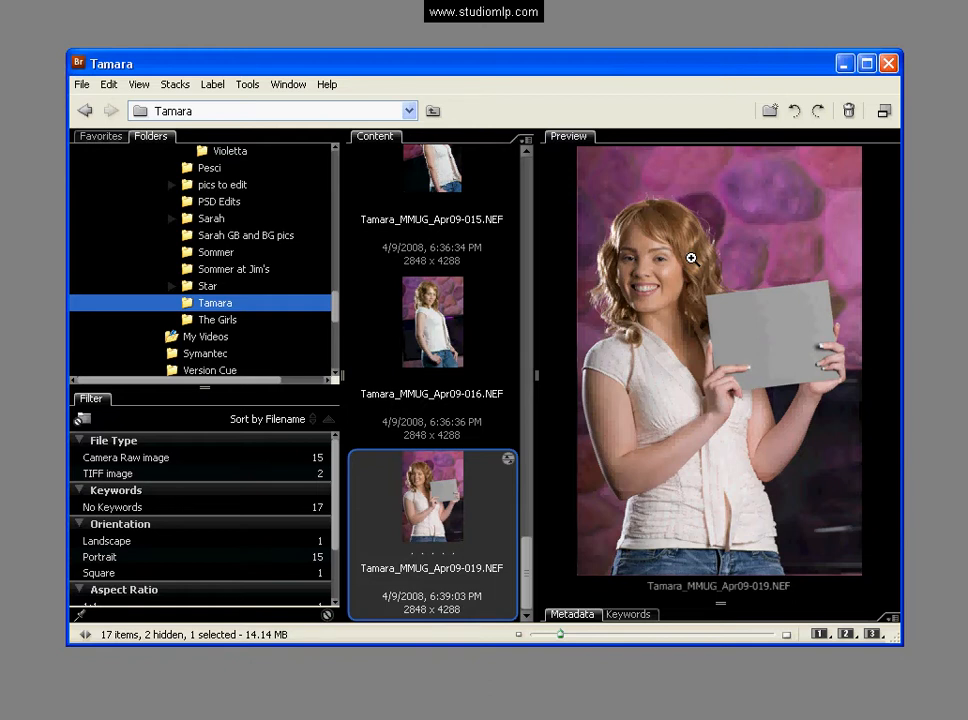
{"action": "mouse_move", "coordinate": [436, 524]}
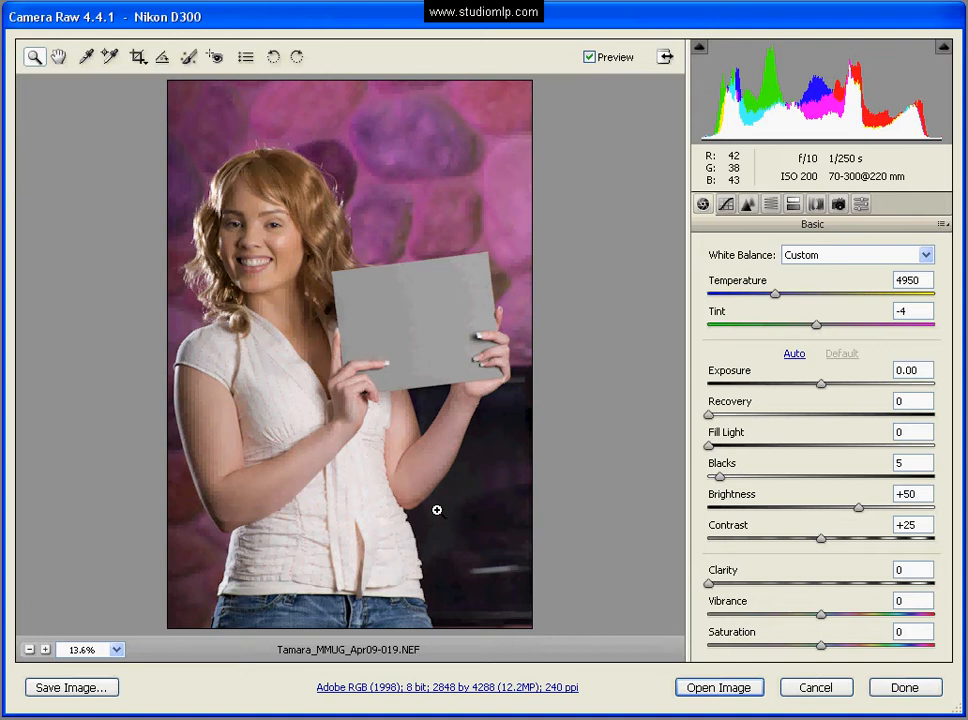
{"action": "mouse_move", "coordinate": [560, 492]}
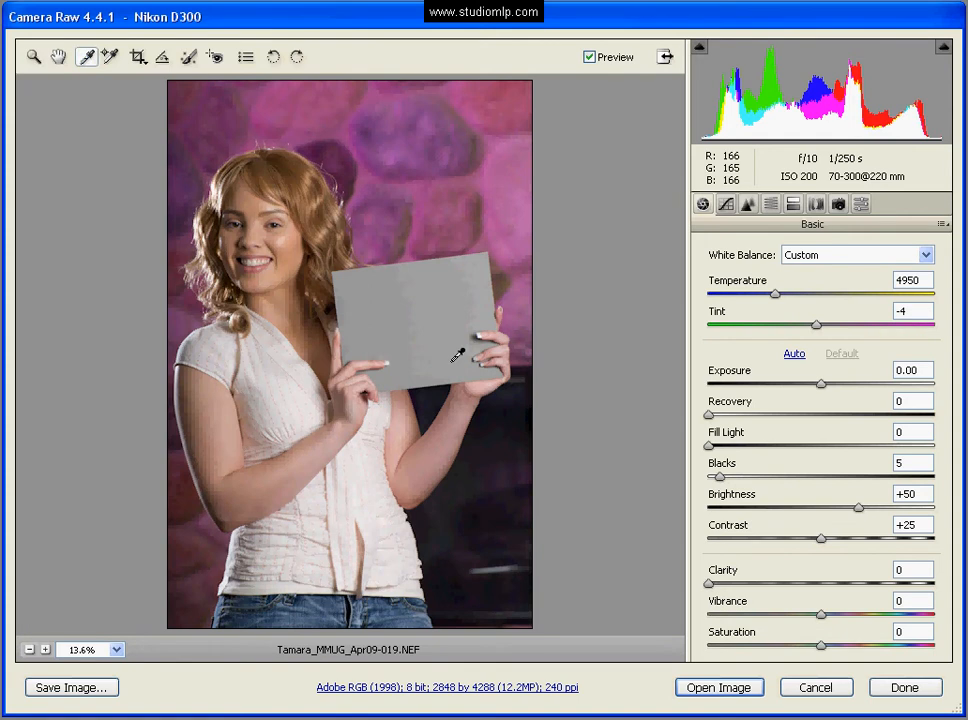
{"action": "mouse_move", "coordinate": [420, 308]}
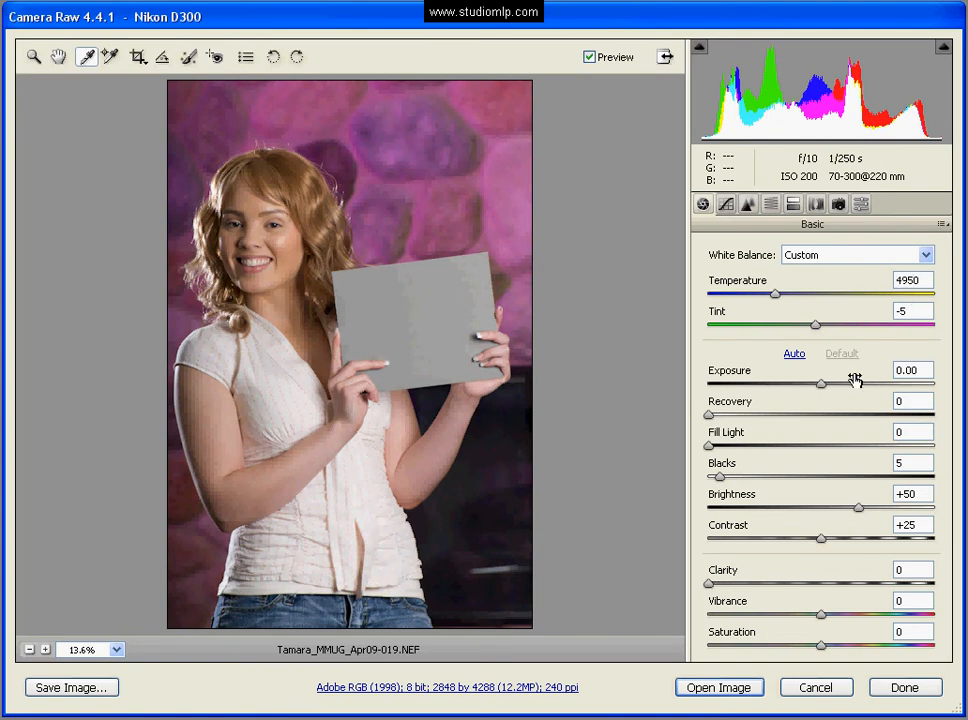
- Revert the white balance to As Shot (Temperature 4450, Tint -20)
{"action": "left_click", "coordinate": [922, 256]}
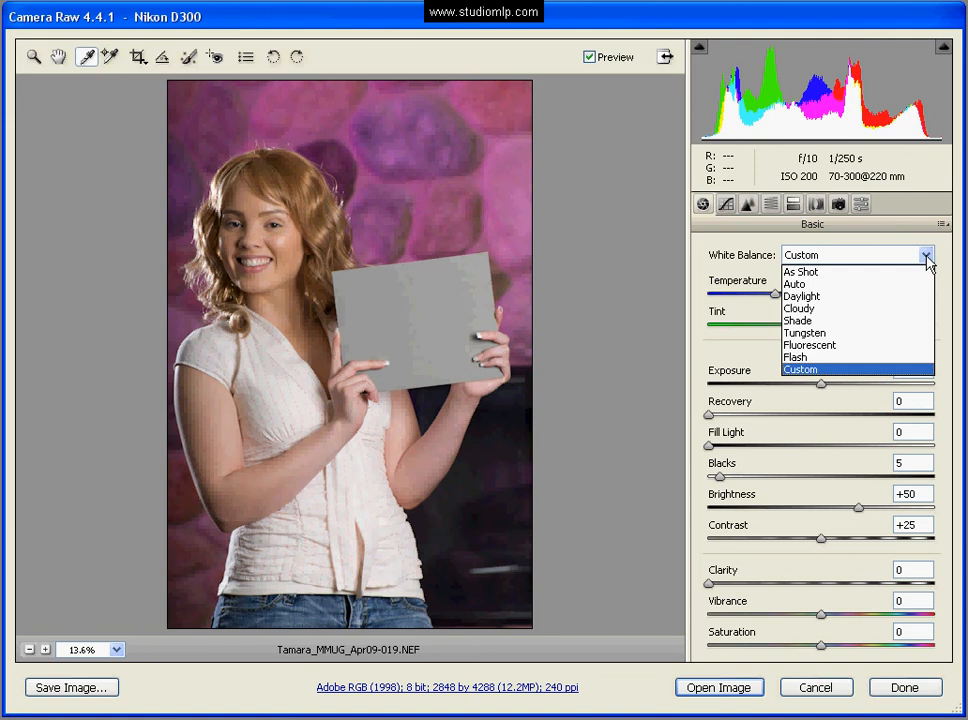
{"action": "left_click", "coordinate": [800, 272]}
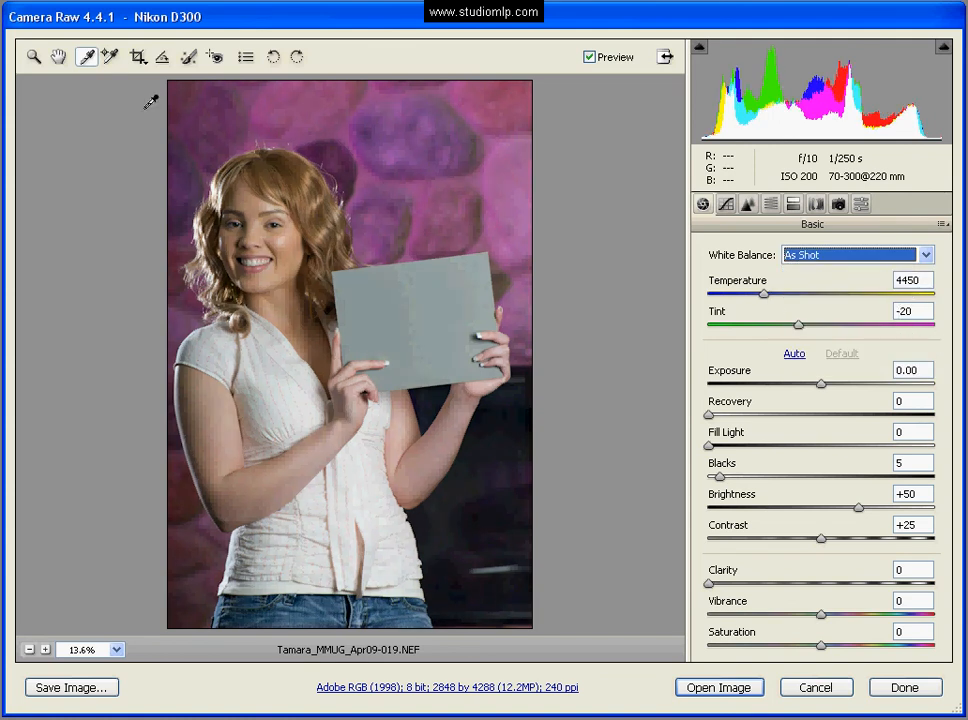
{"action": "mouse_move", "coordinate": [424, 316]}
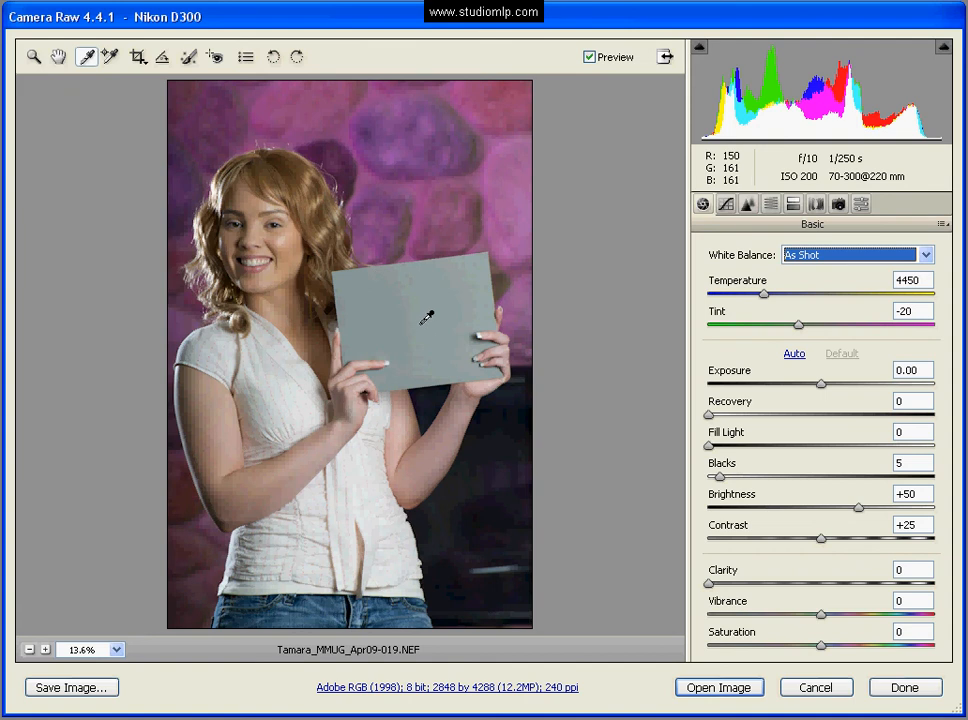
- Sample the gray card to set a Custom white balance of 4950 / -5
{"action": "left_click", "coordinate": [428, 318]}
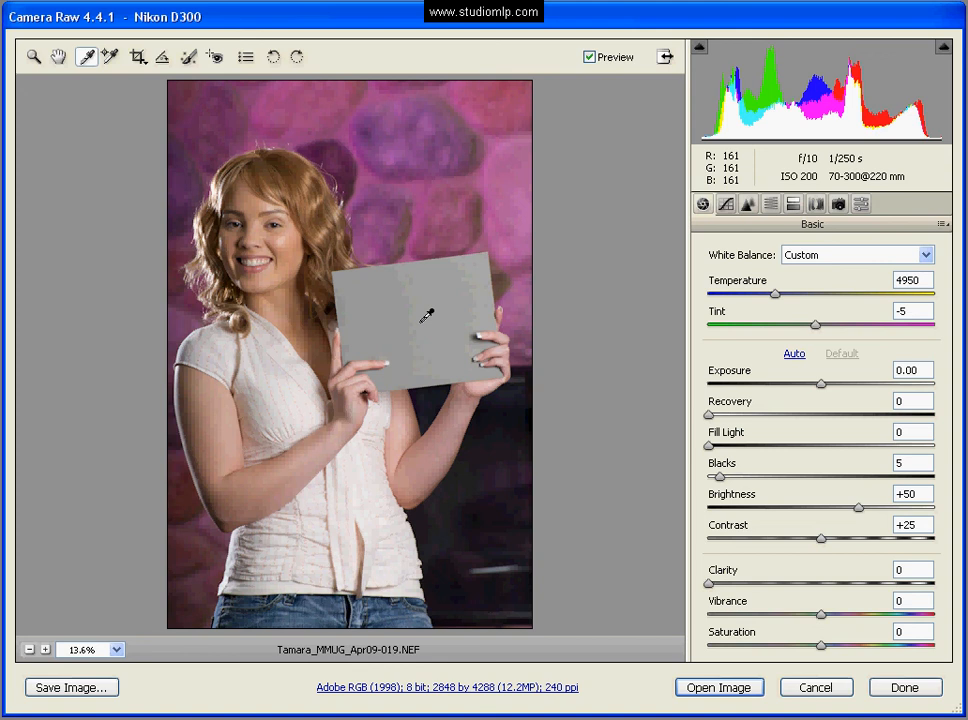
{"action": "mouse_move", "coordinate": [720, 688]}
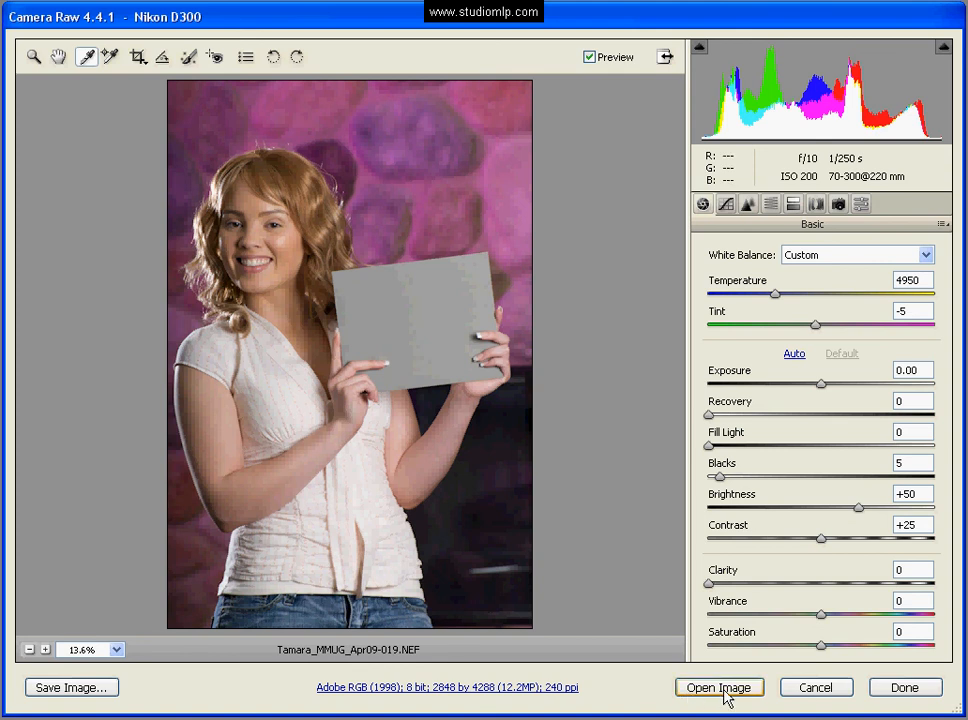